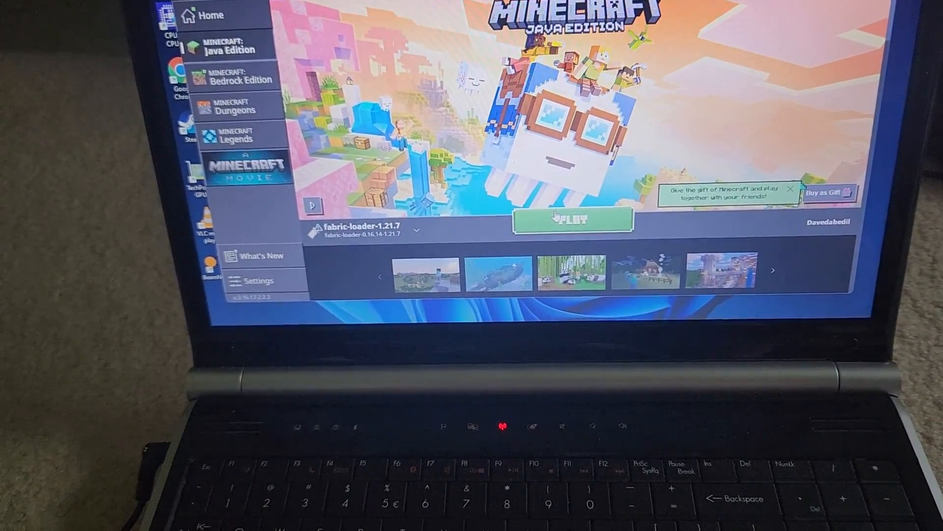
Launch Minecraft Java Edition with the fabric-loader-1.21.7 version.
left_click(573, 219)
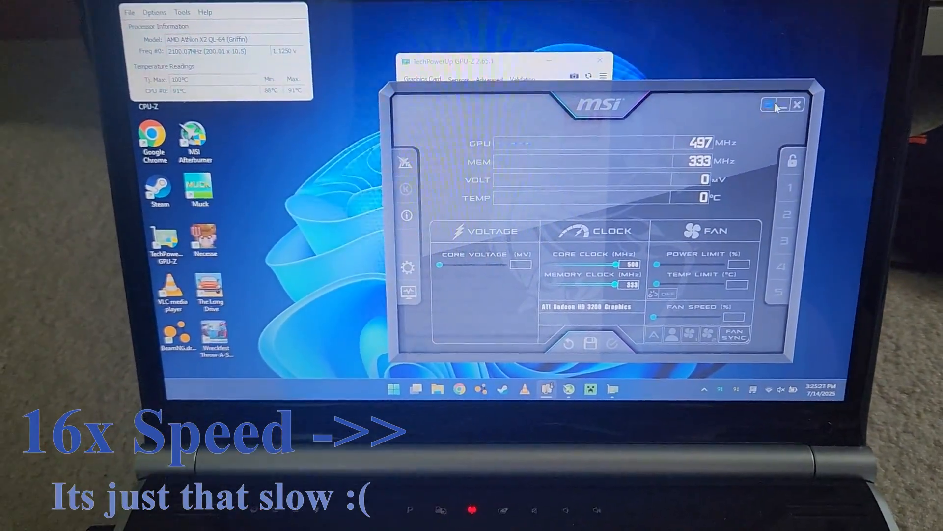
Minimize the MSI Afterburner window so only CPU temperature readings stay on the desktop.
left_click(797, 104)
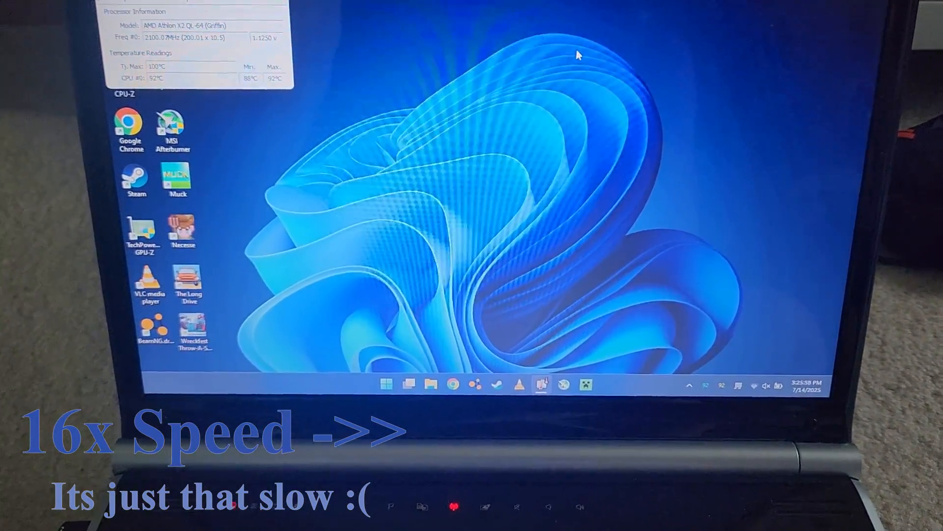